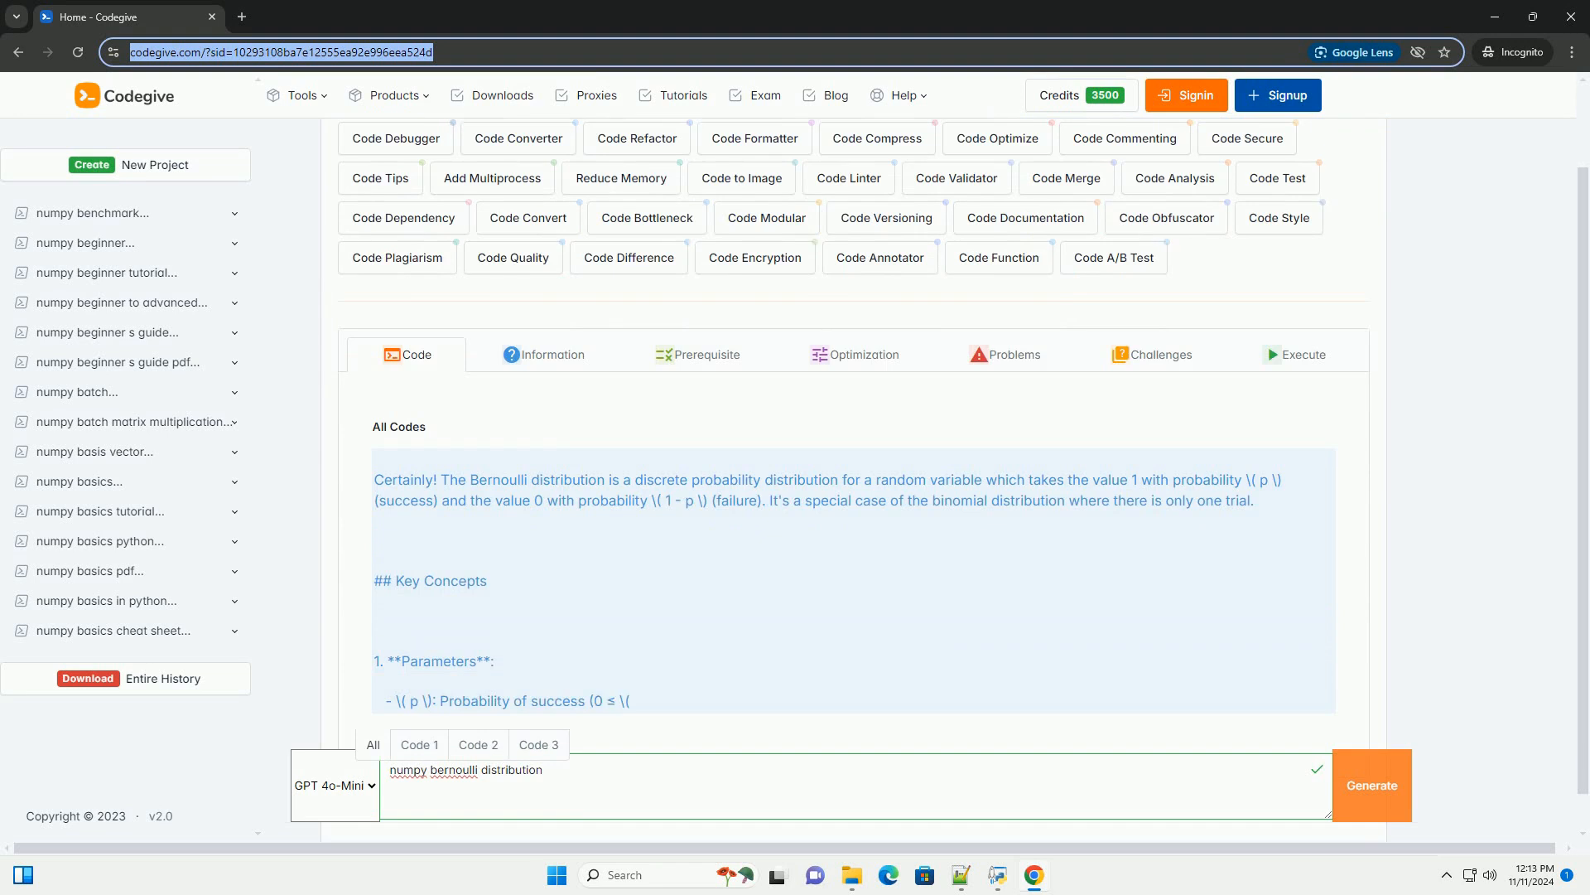
pyautogui.scroll(-3)
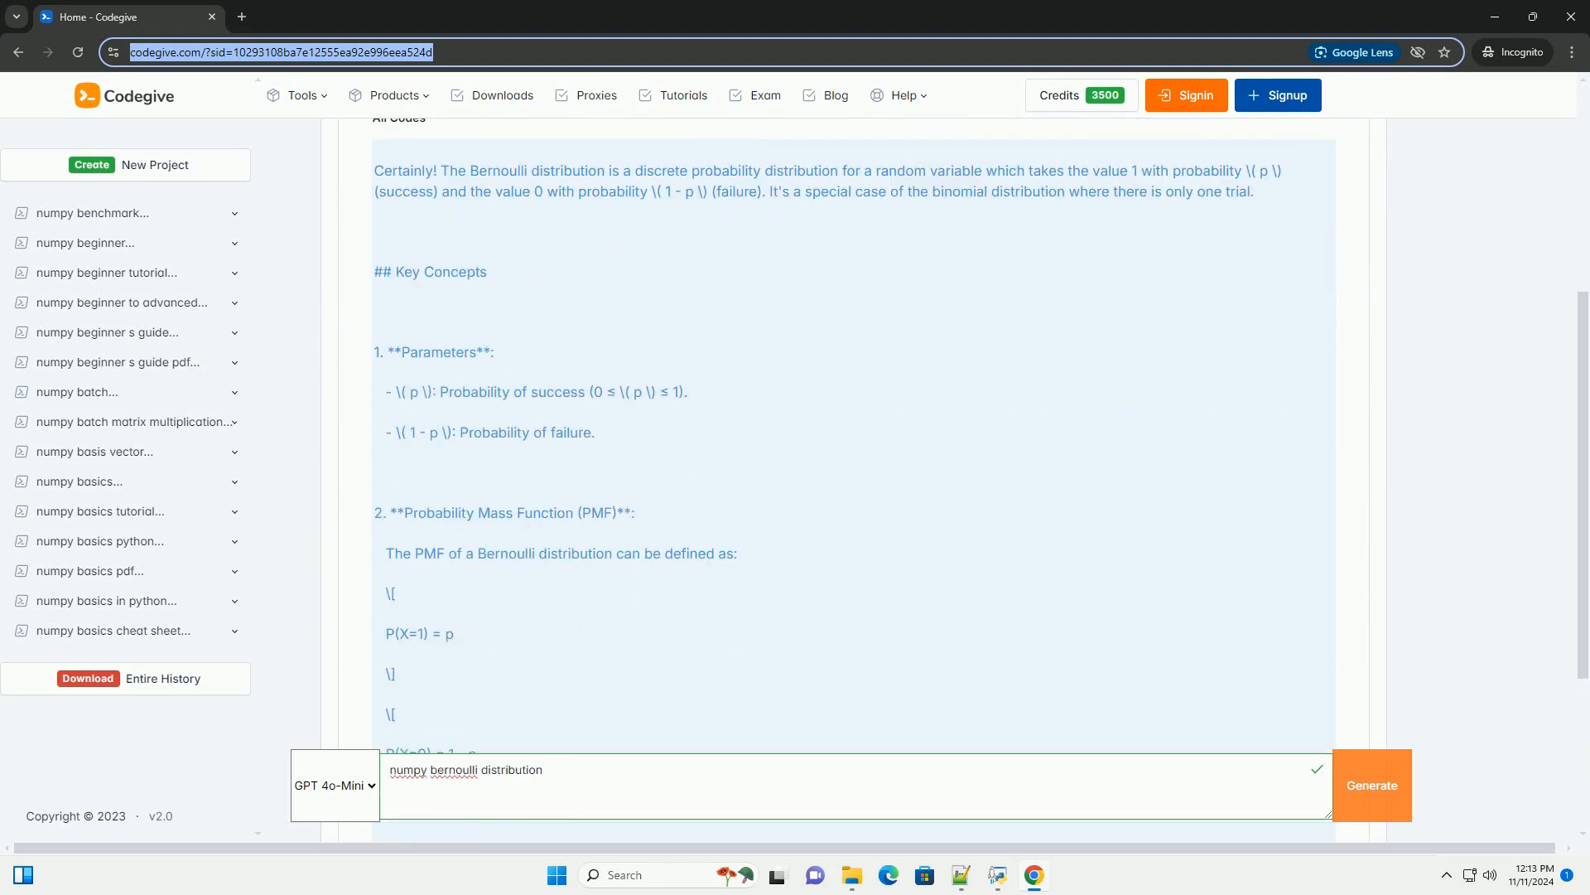
pyautogui.scroll(-3)
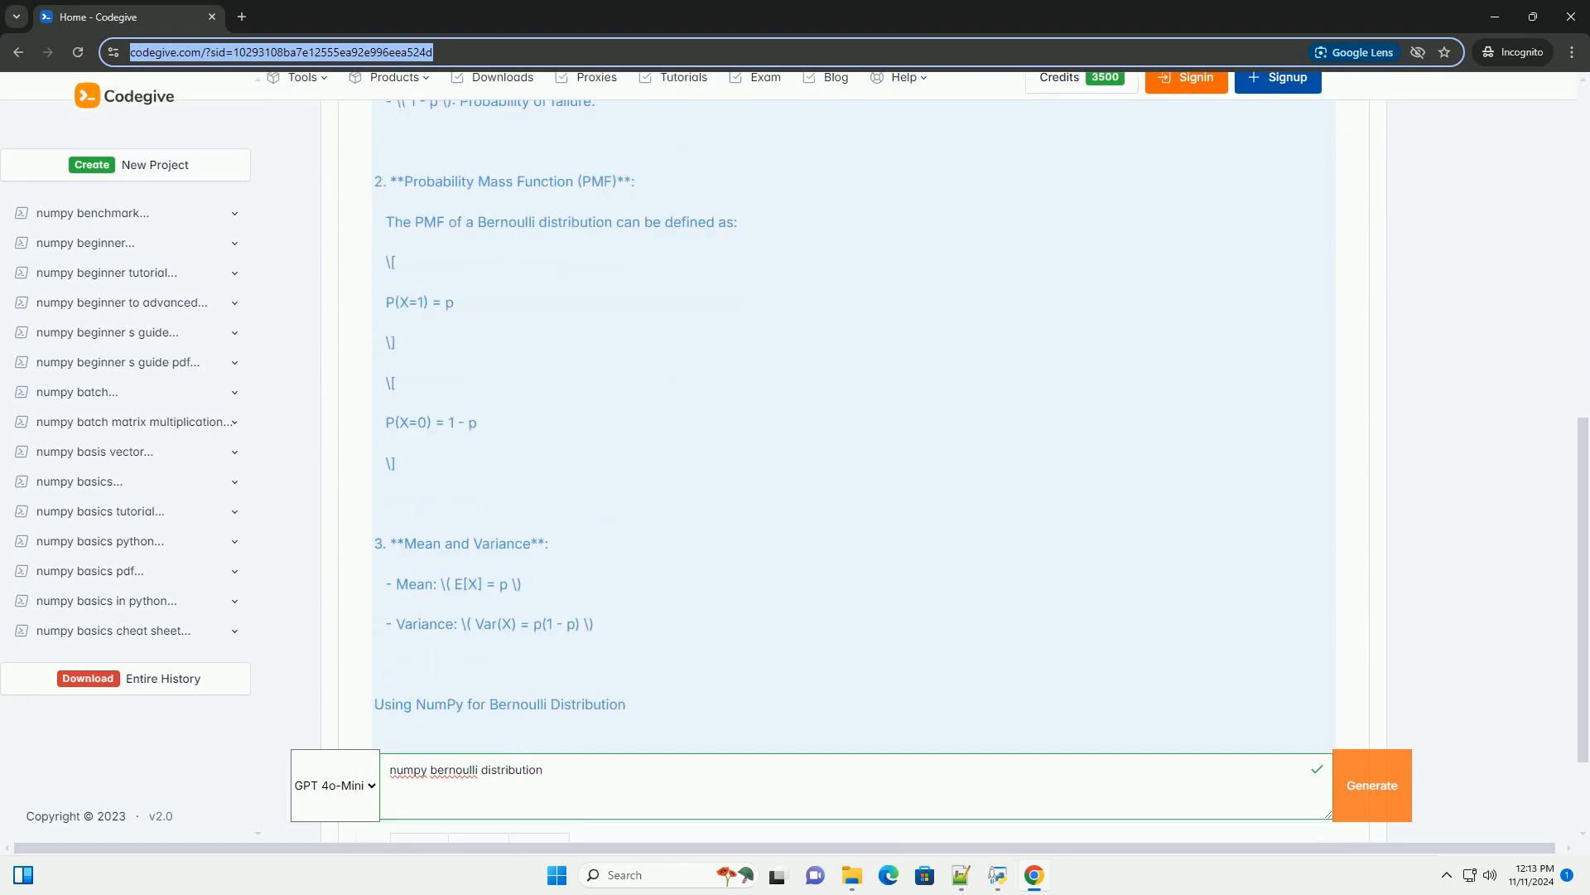
pyautogui.scroll(-3)
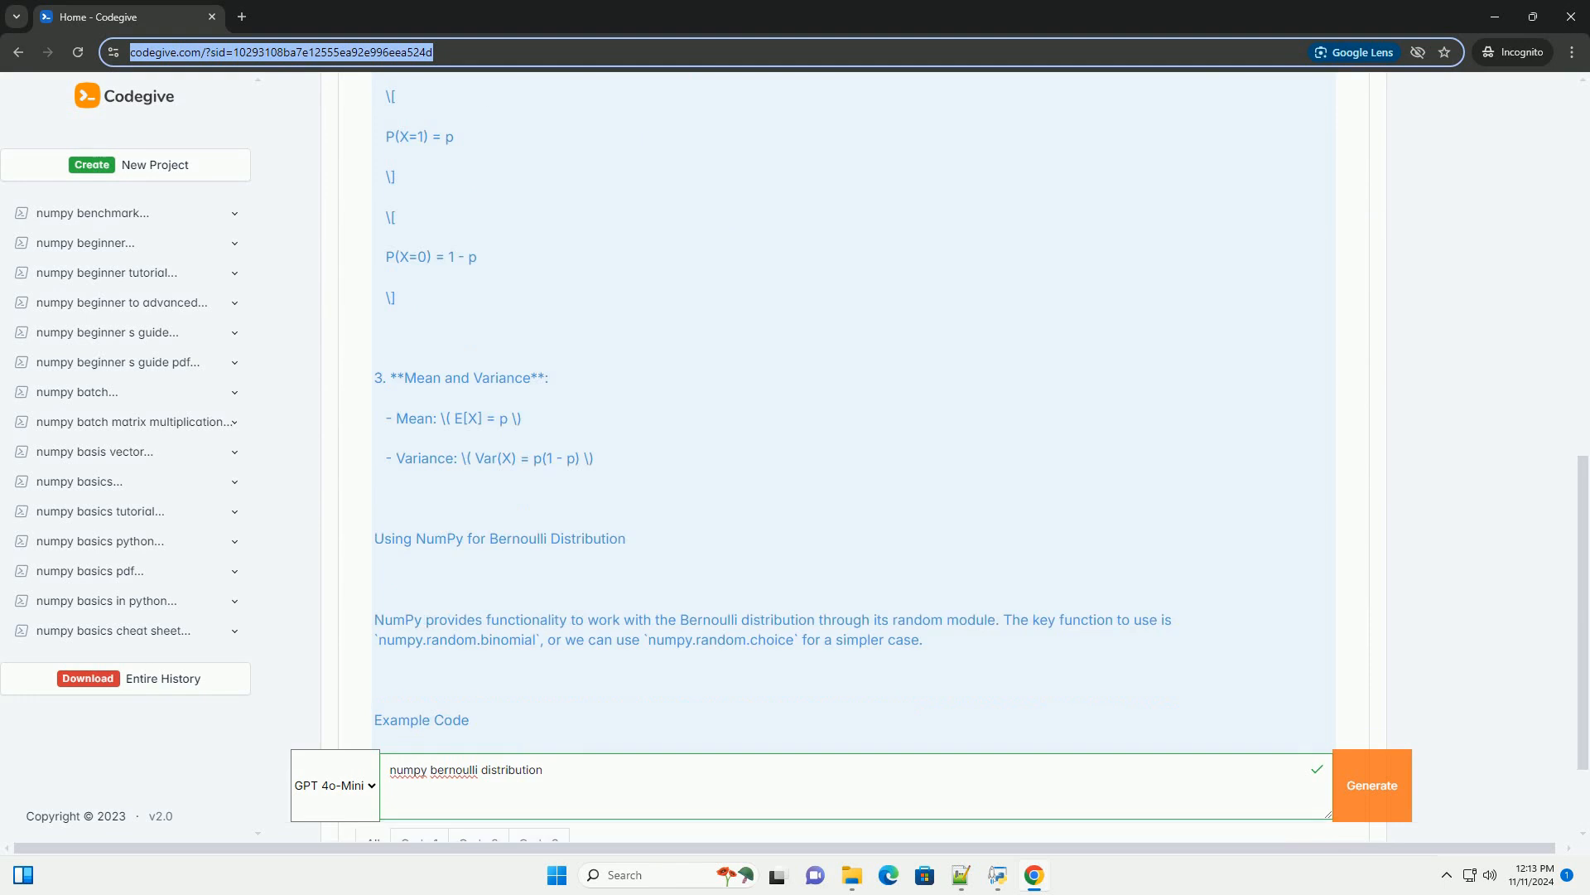
pyautogui.scroll(-3)
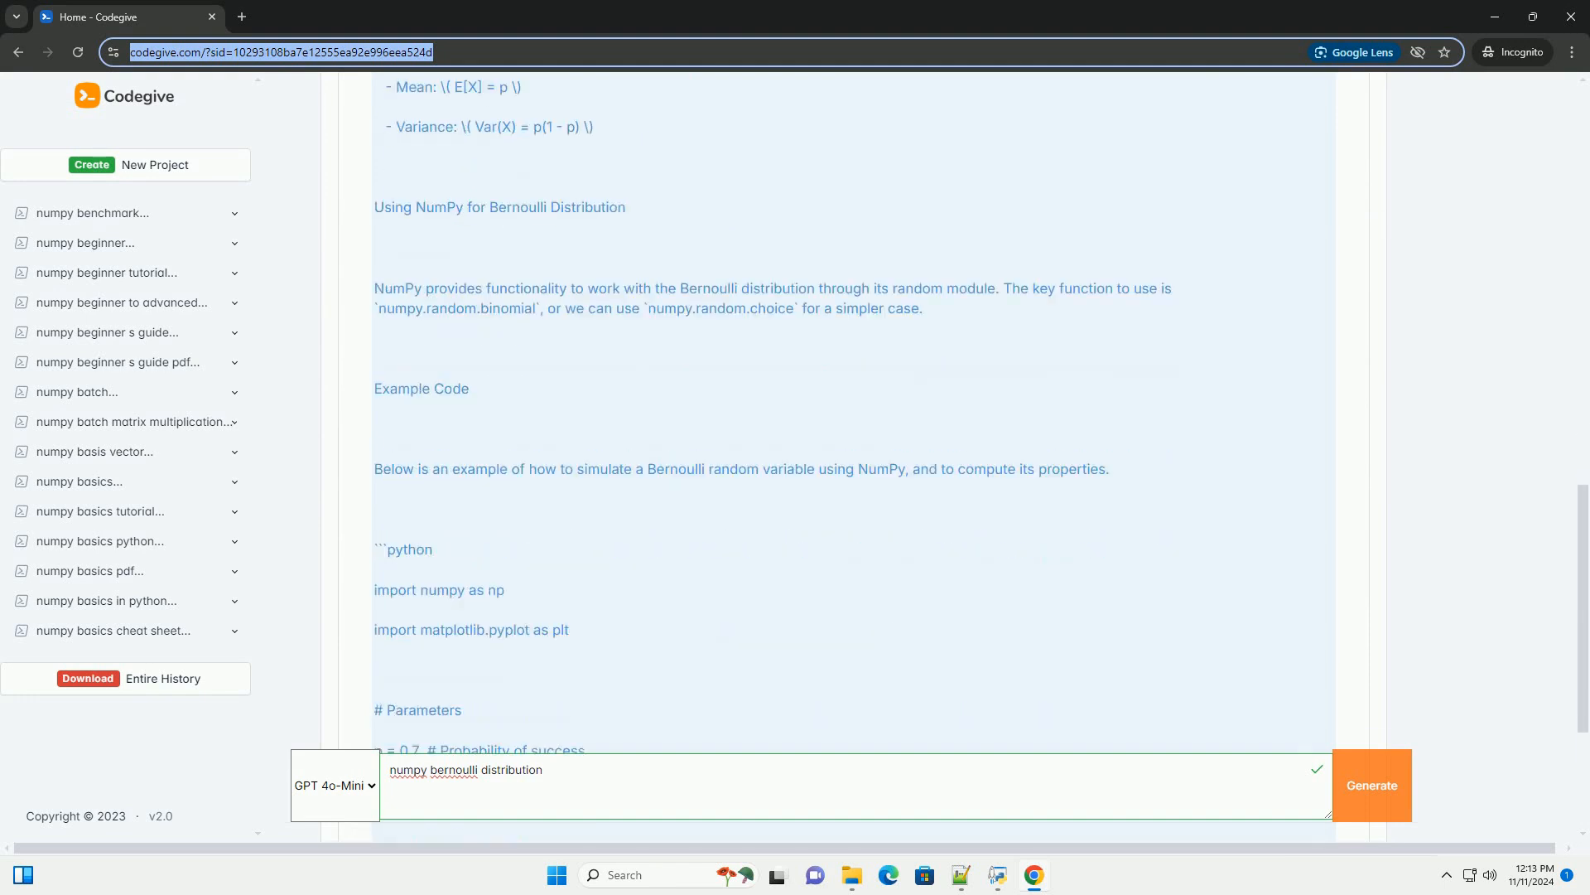
pyautogui.scroll(-3)
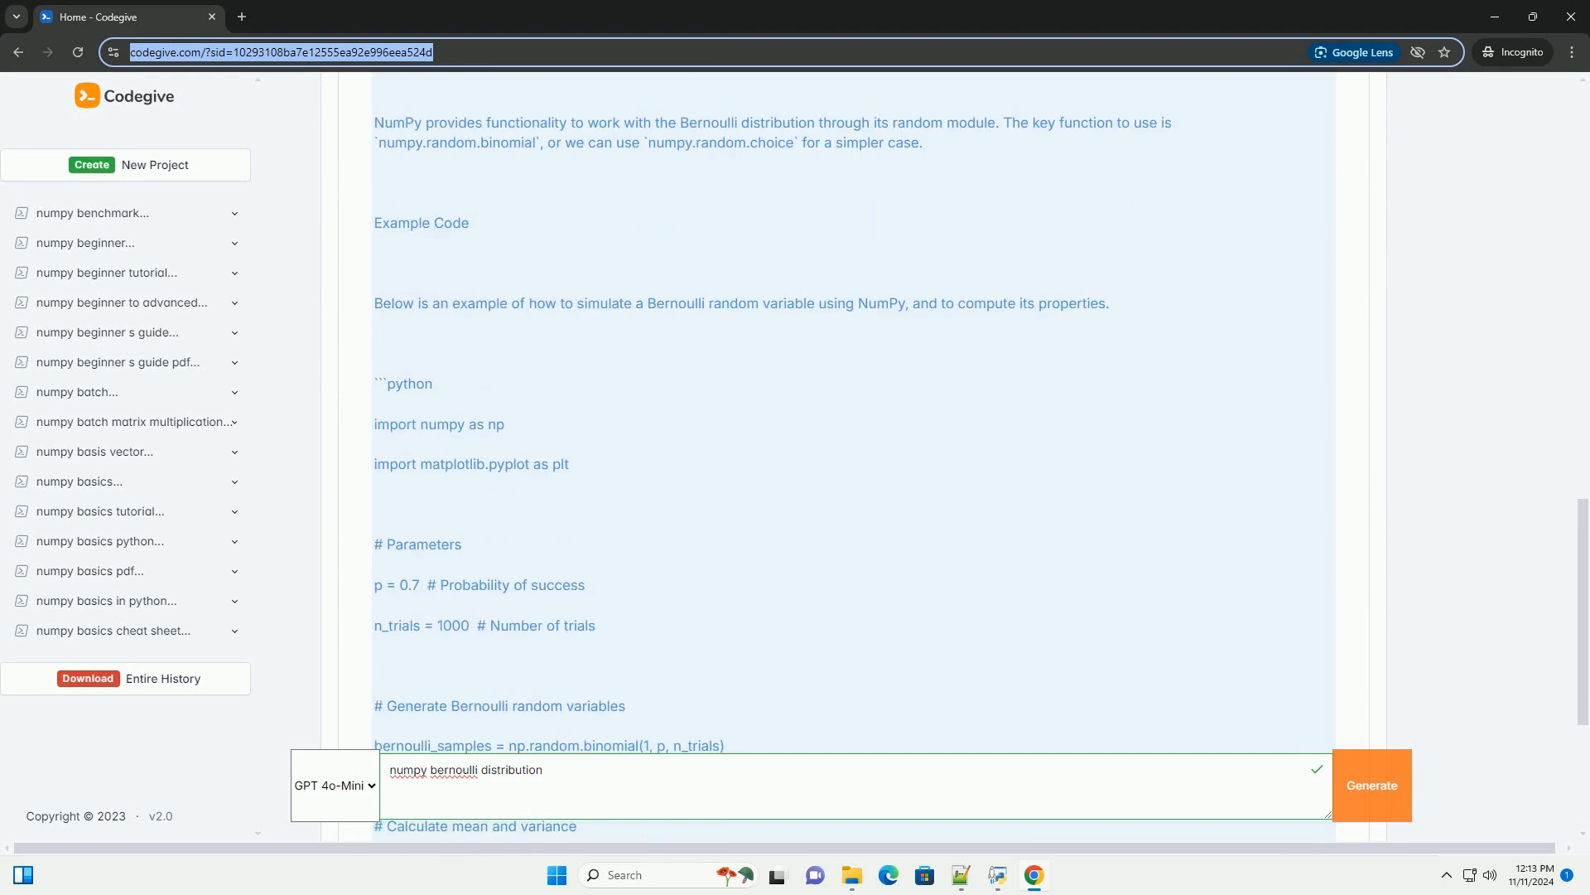
pyautogui.scroll(-3)
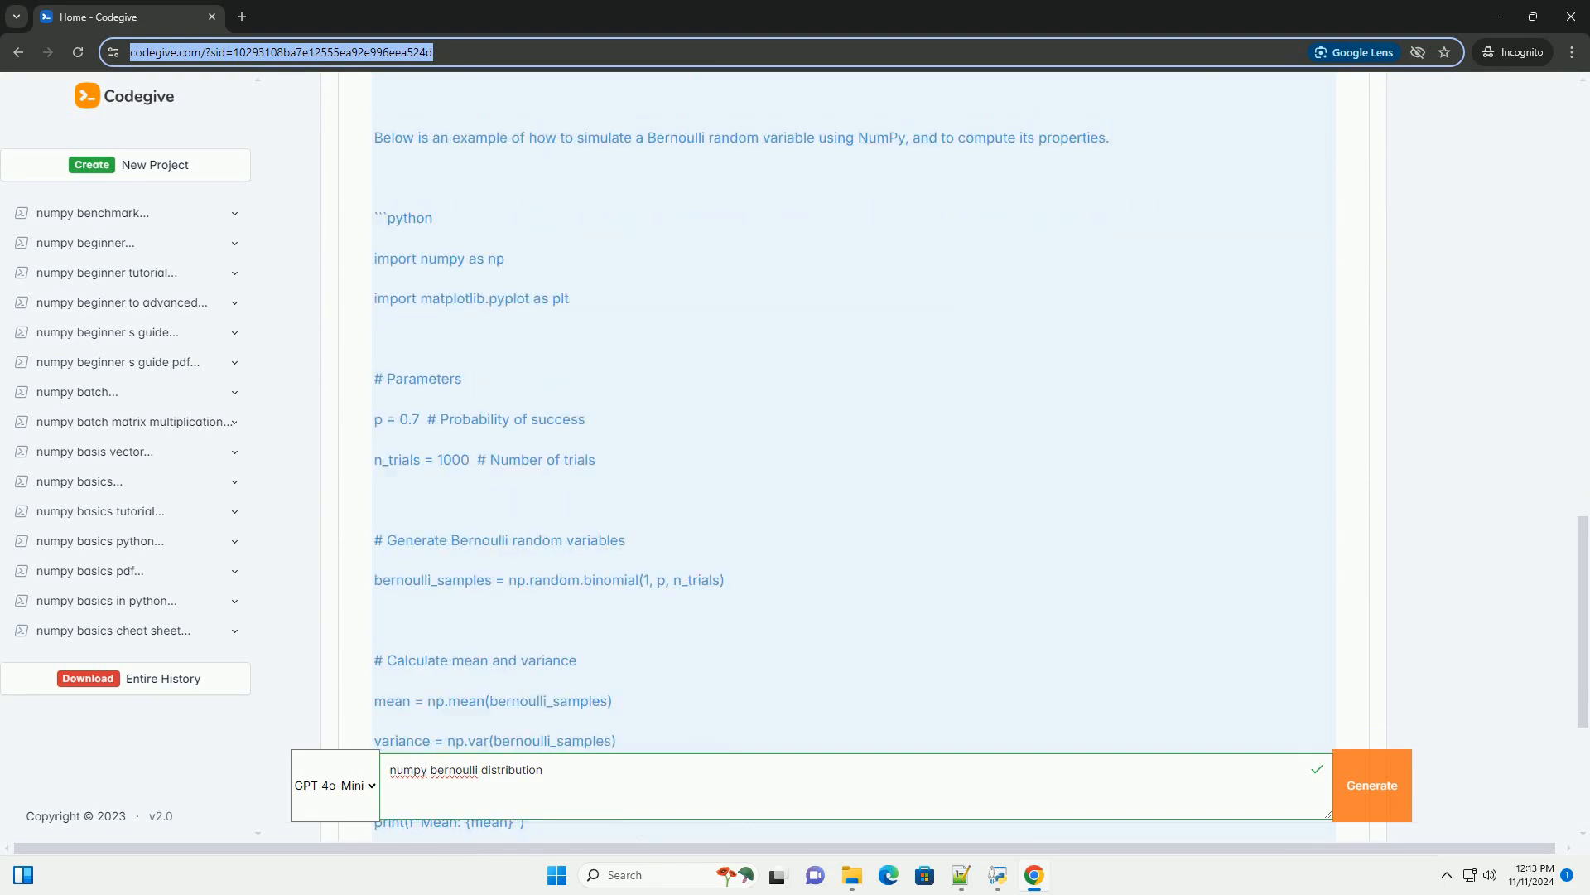
pyautogui.scroll(-3)
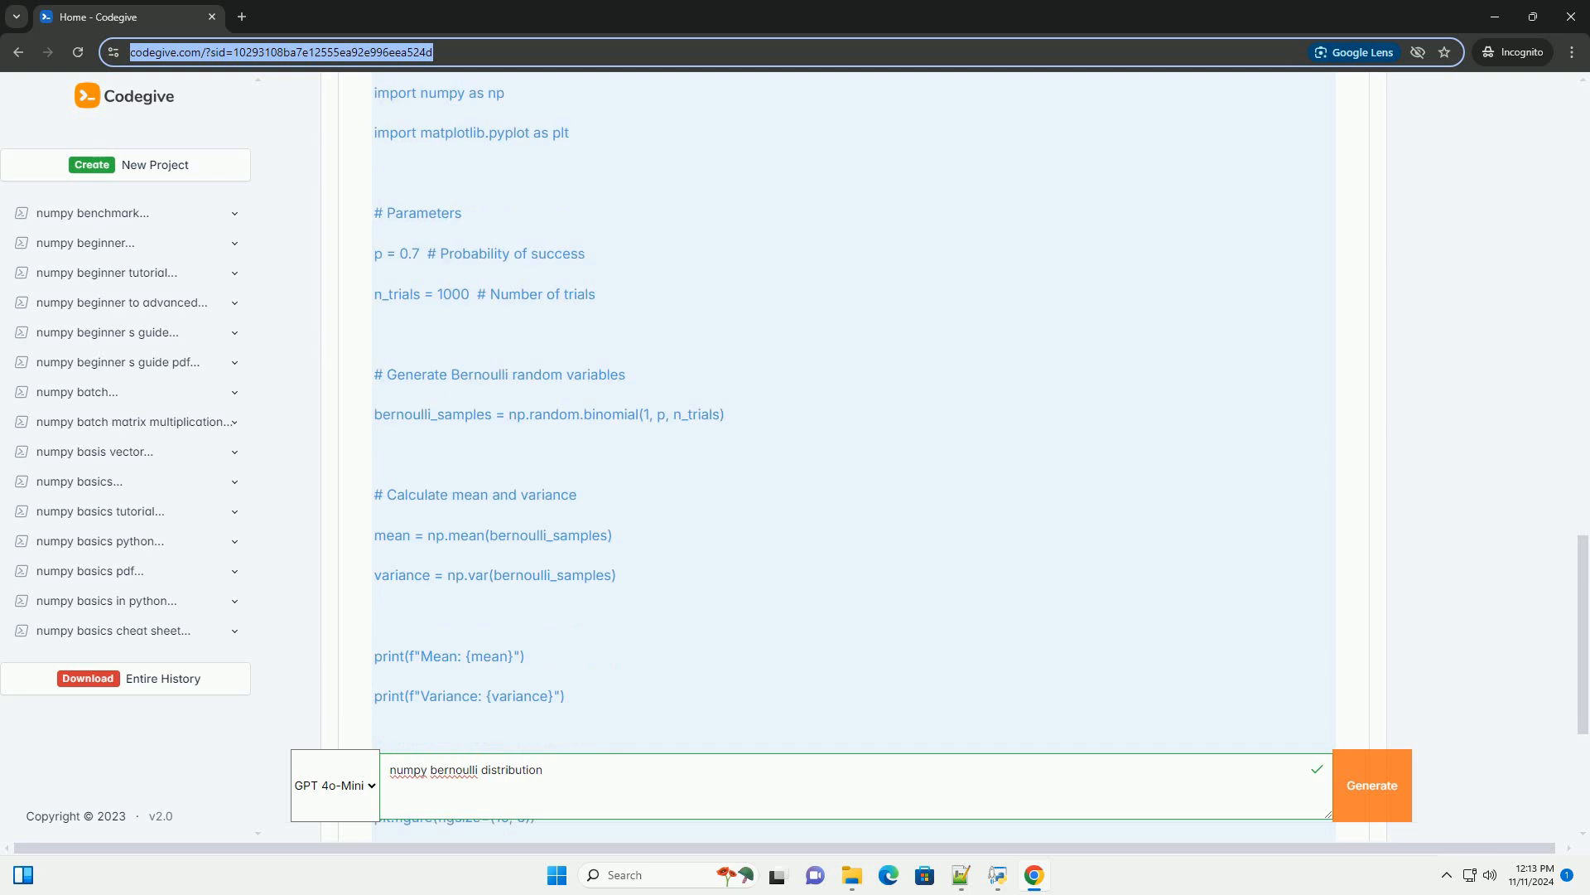
pyautogui.scroll(-3)
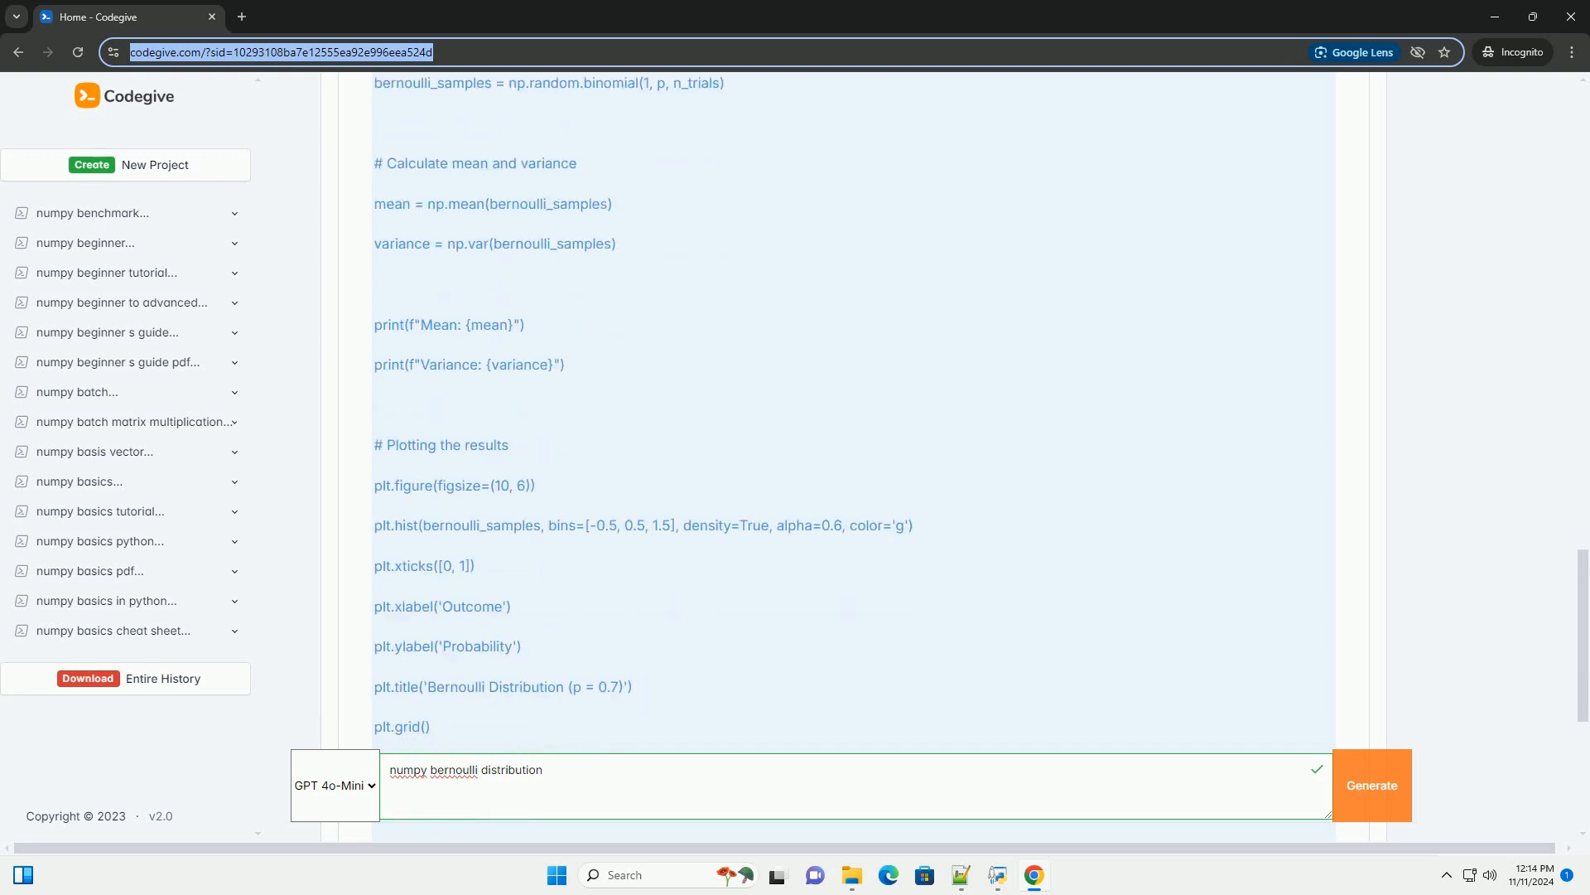
pyautogui.scroll(-3)
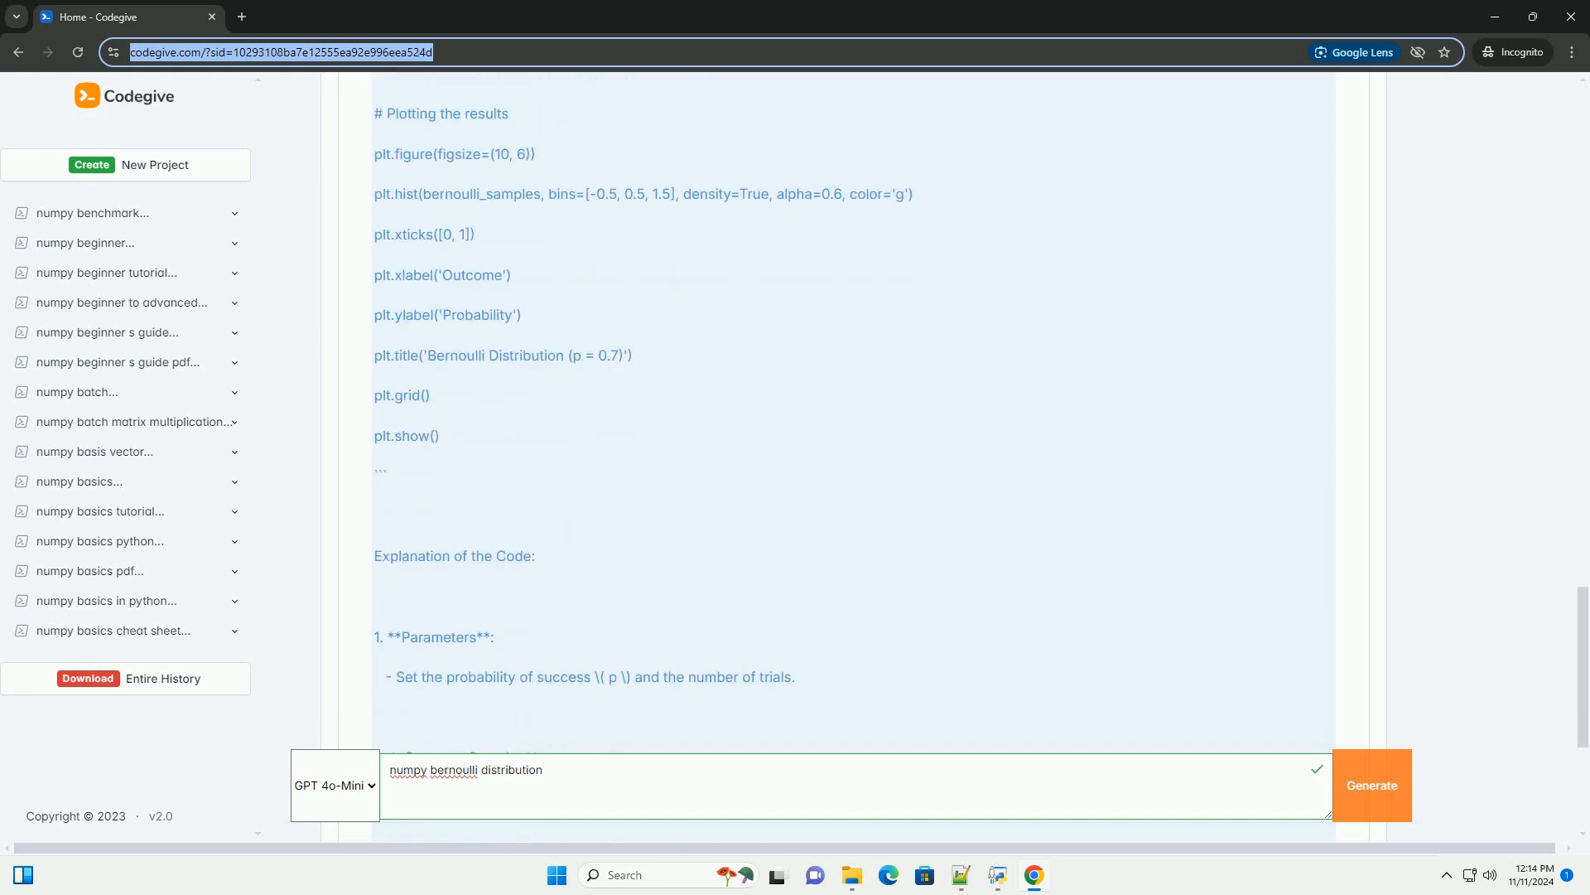
pyautogui.scroll(-3)
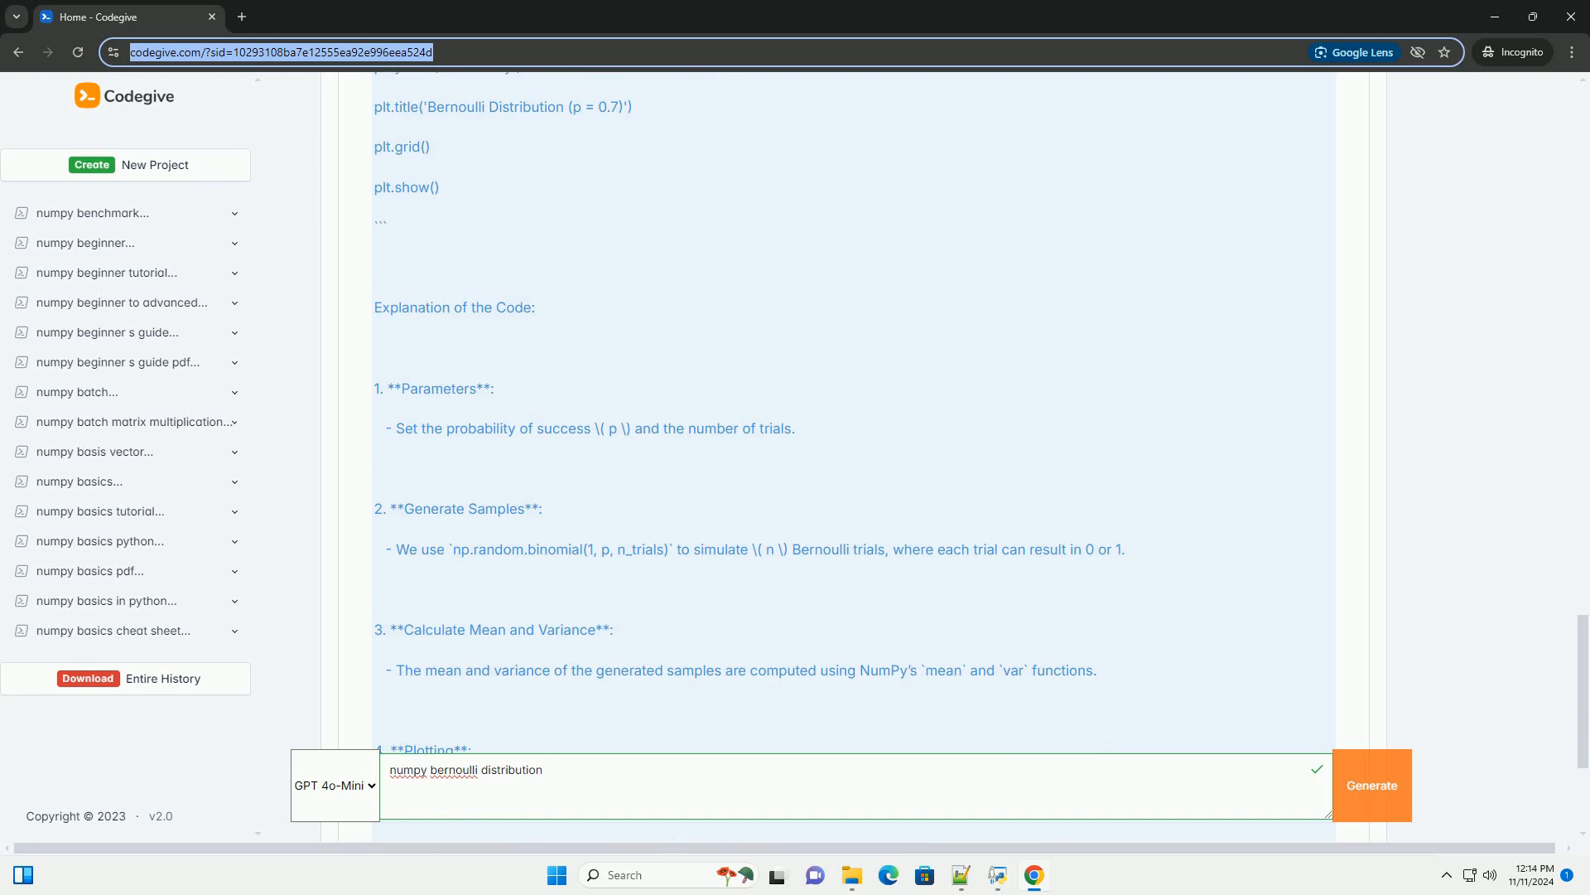
pyautogui.scroll(-3)
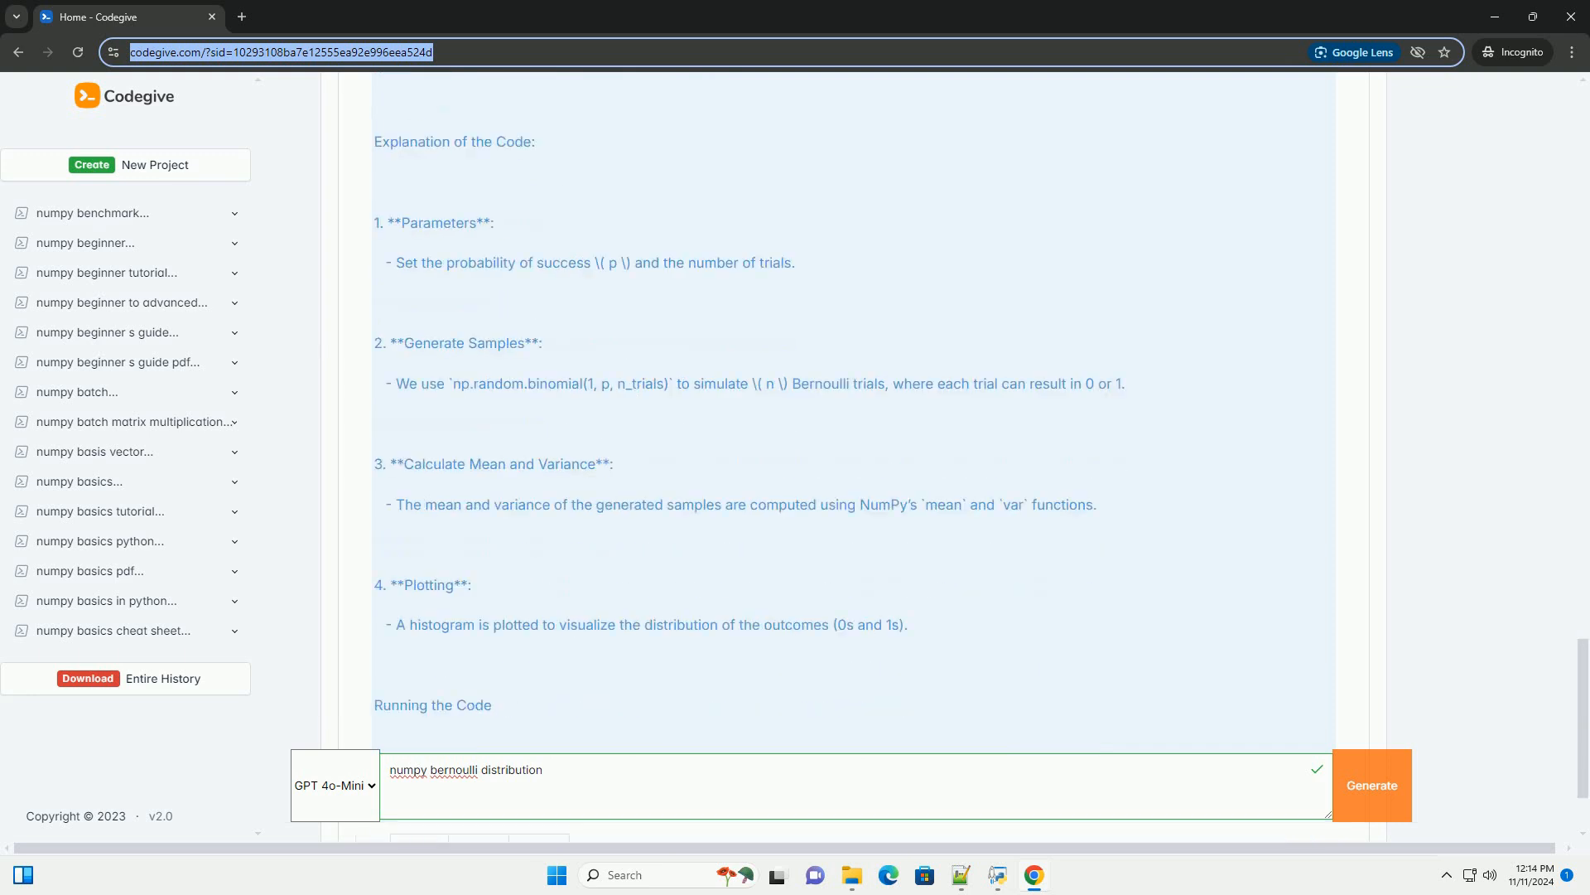
pyautogui.scroll(-3)
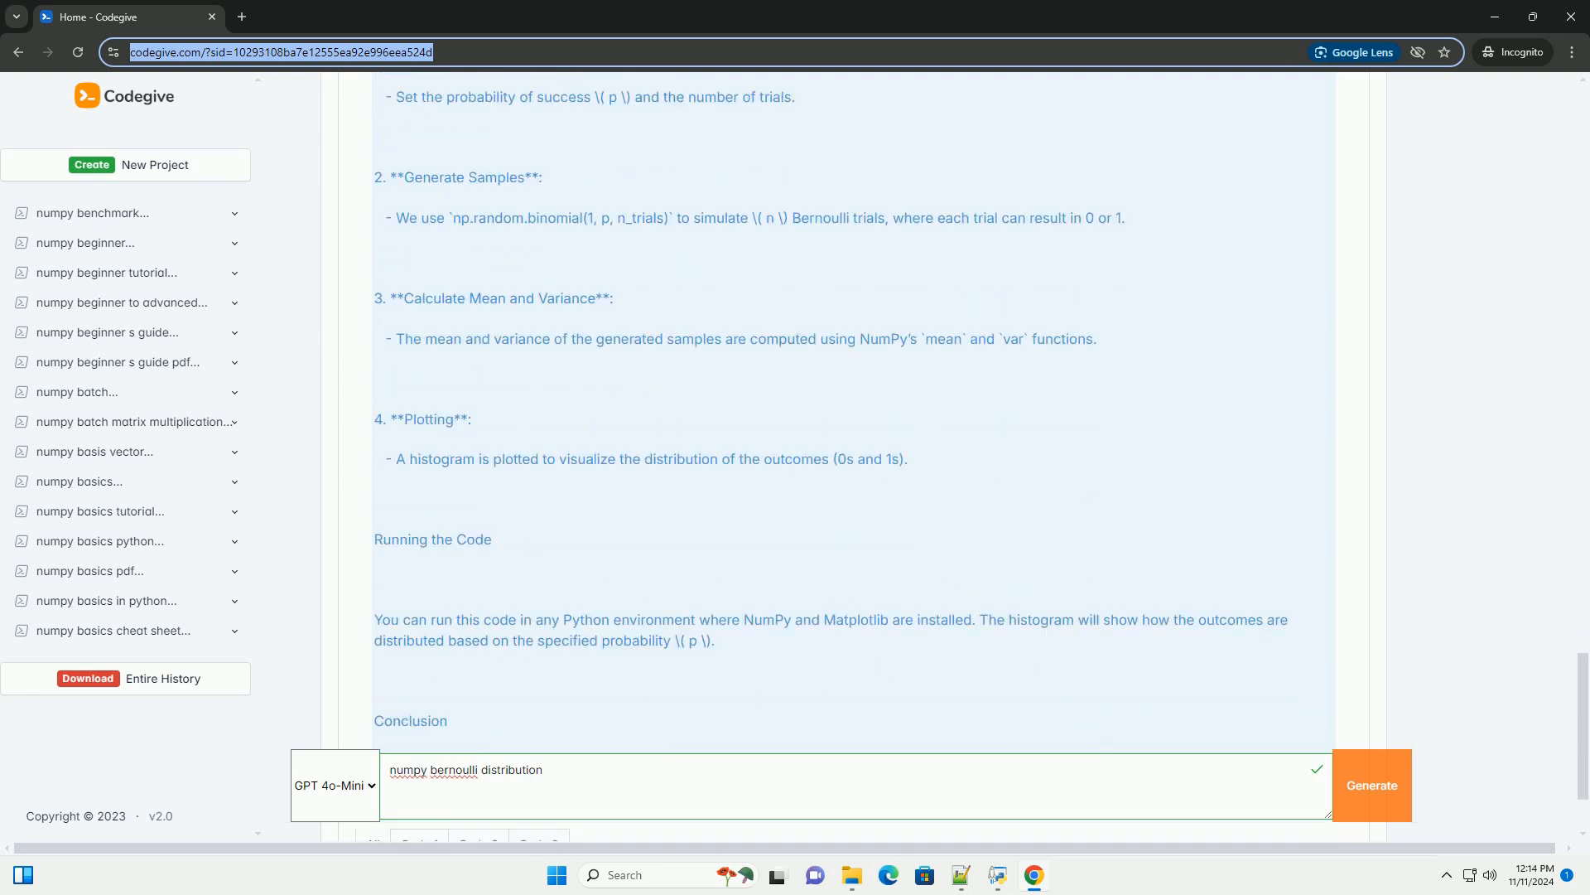
pyautogui.scroll(-3)
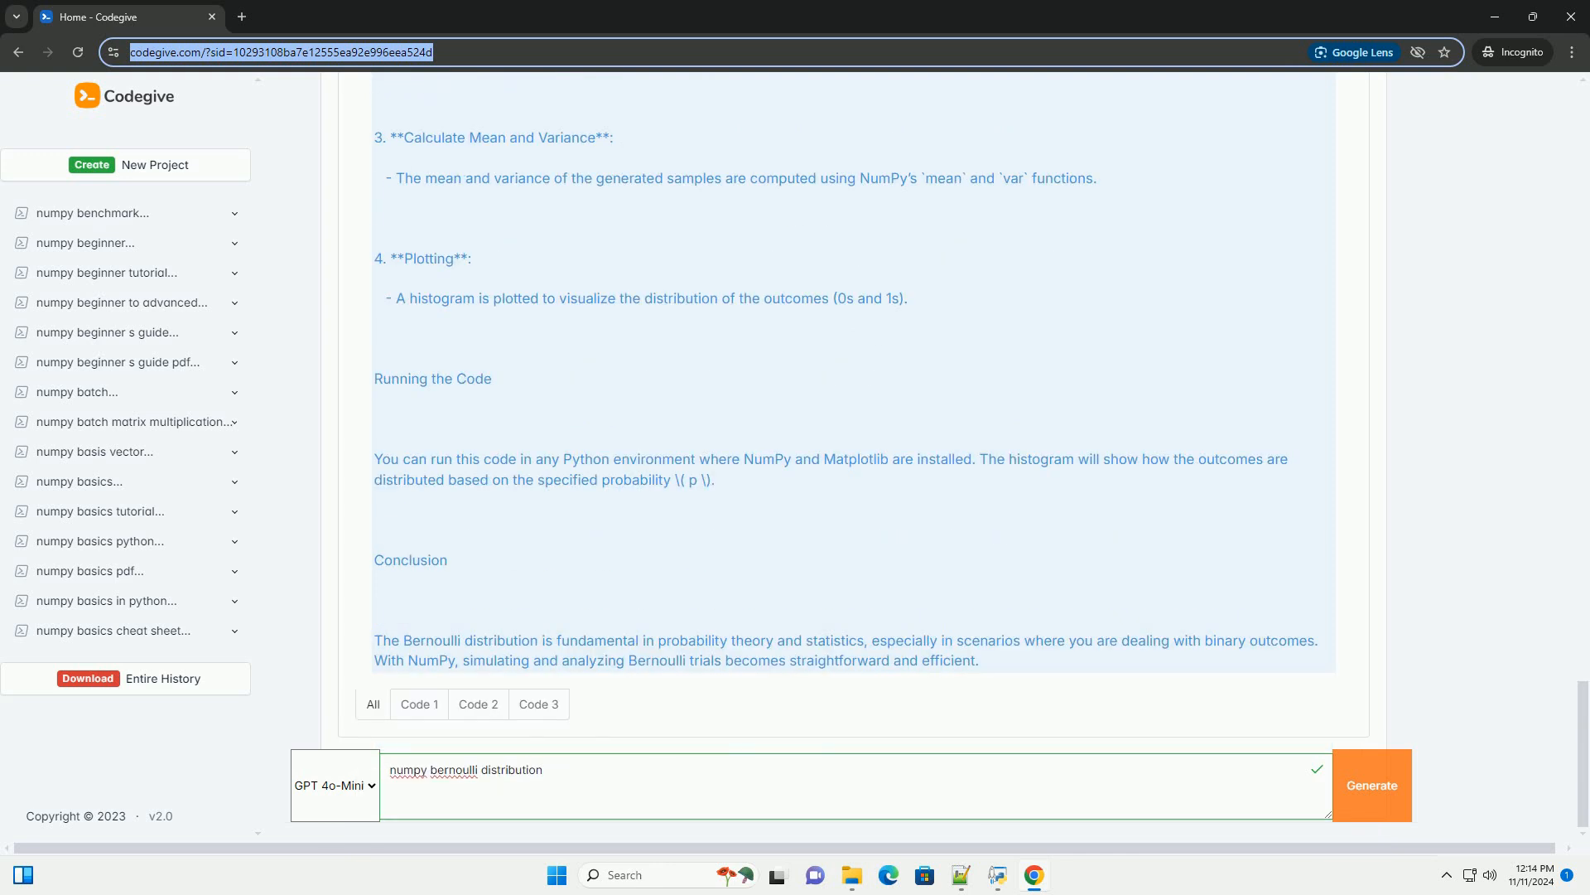